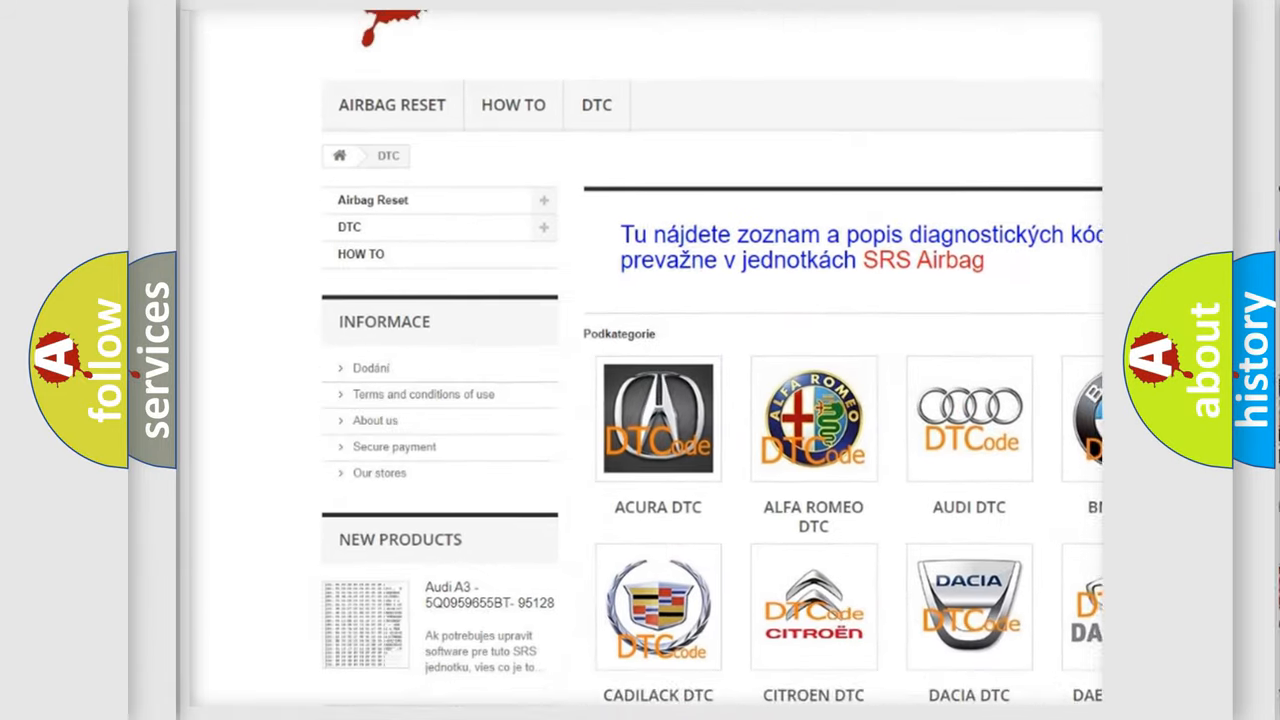
Advance the explainer past the Definition slide to the P0414 Cause checklist (air pump relay, ECM relay, signal, wiring, pump)
scroll("down", 3)
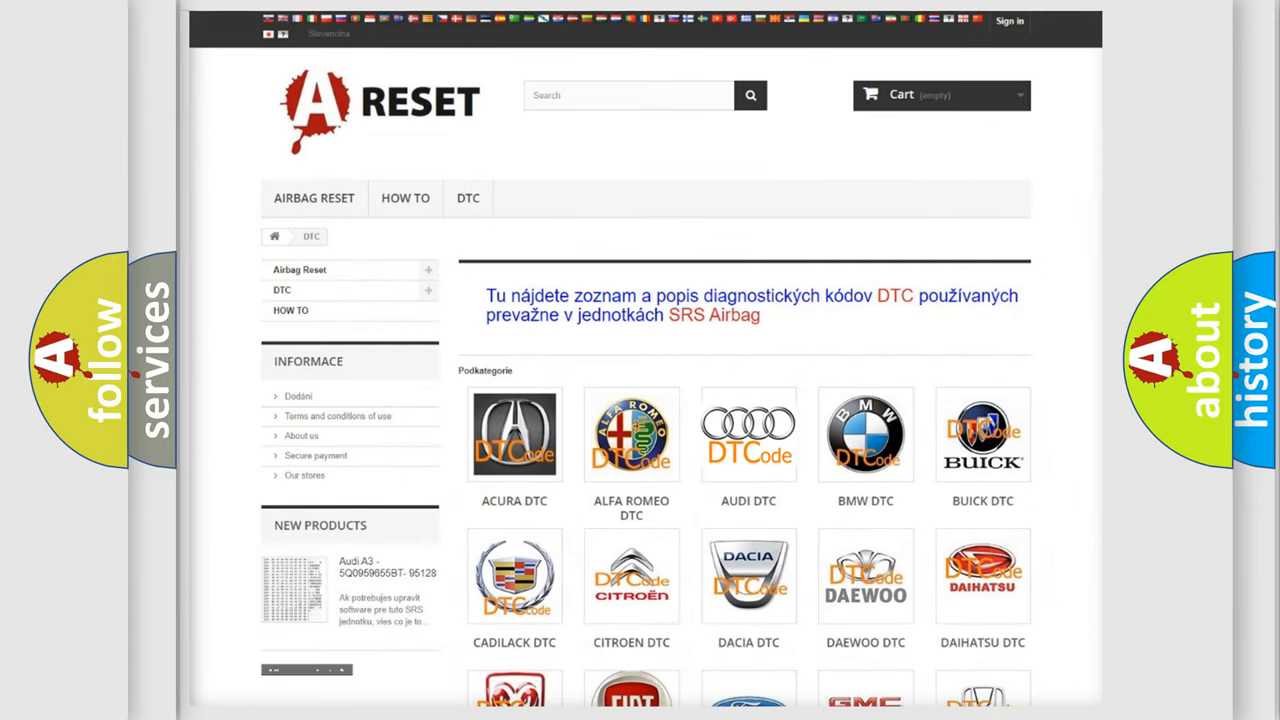
left_click(748, 434)
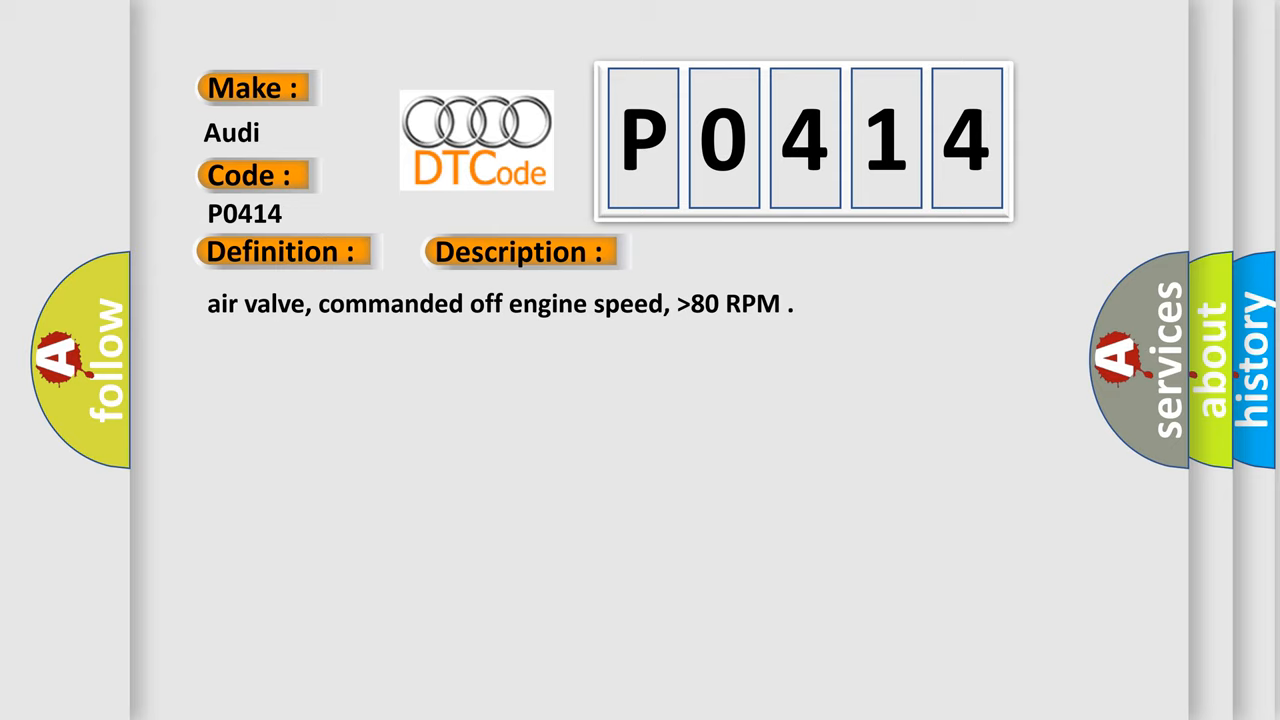
left_click(736, 252)
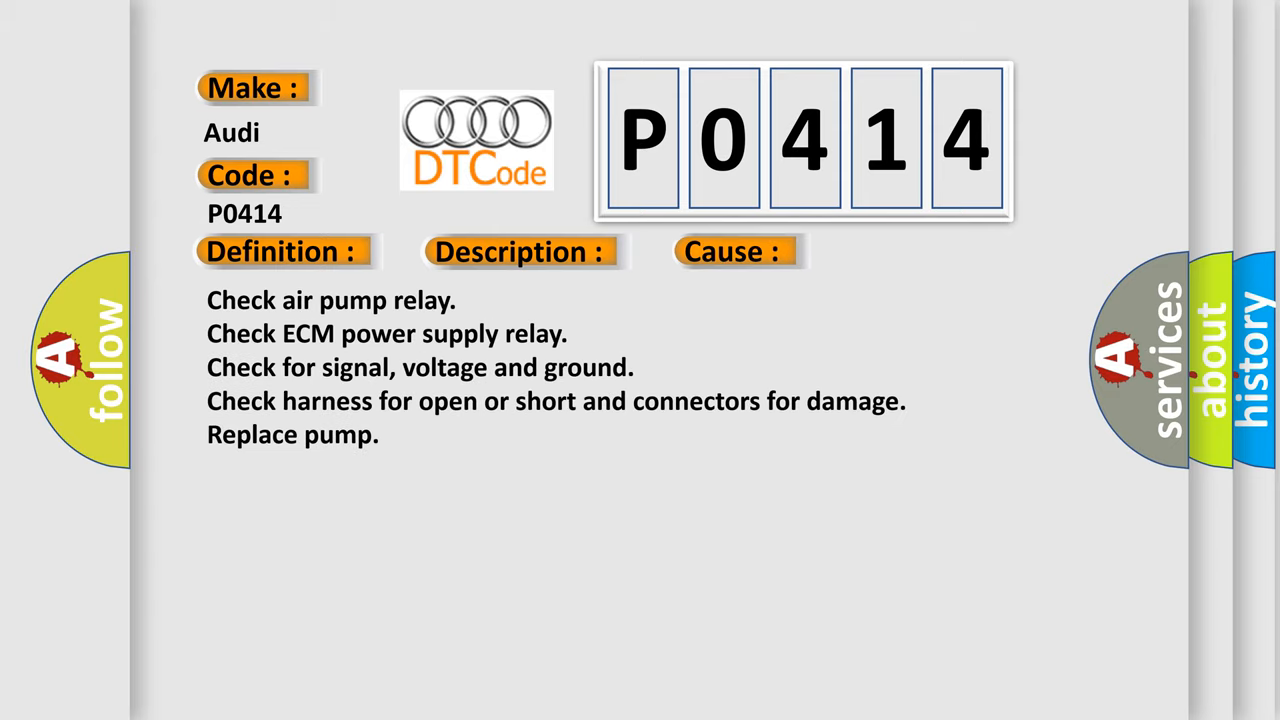